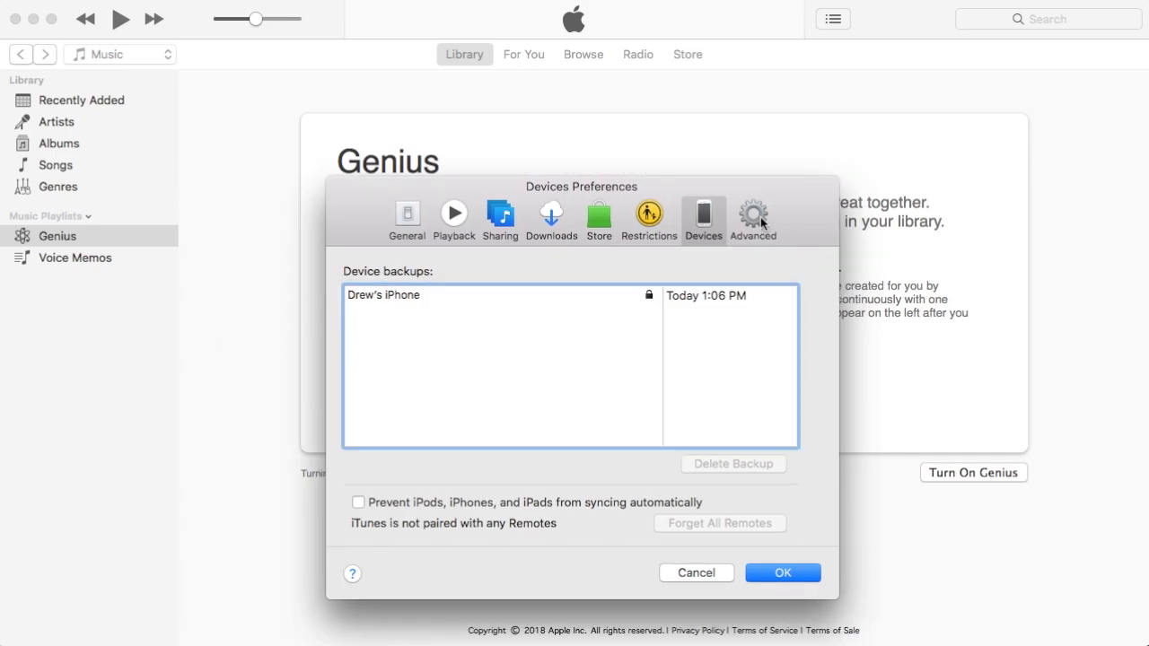
Step: Show the Advanced preferences with the iTunes Media folder location
click(752, 215)
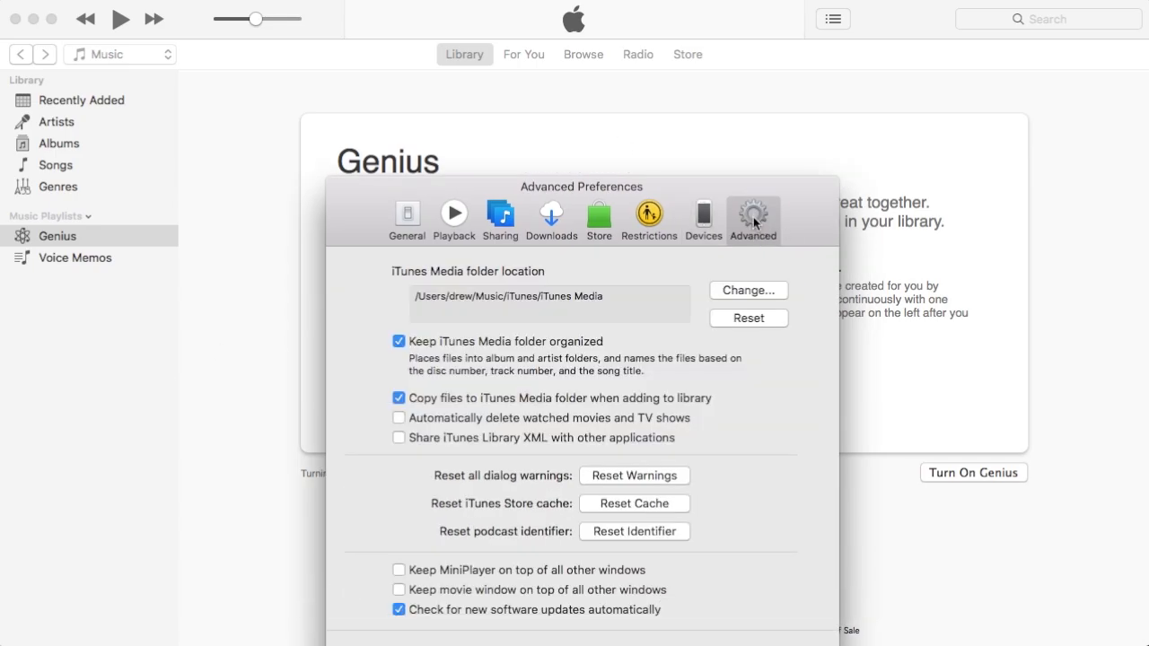
mouse_move(644, 308)
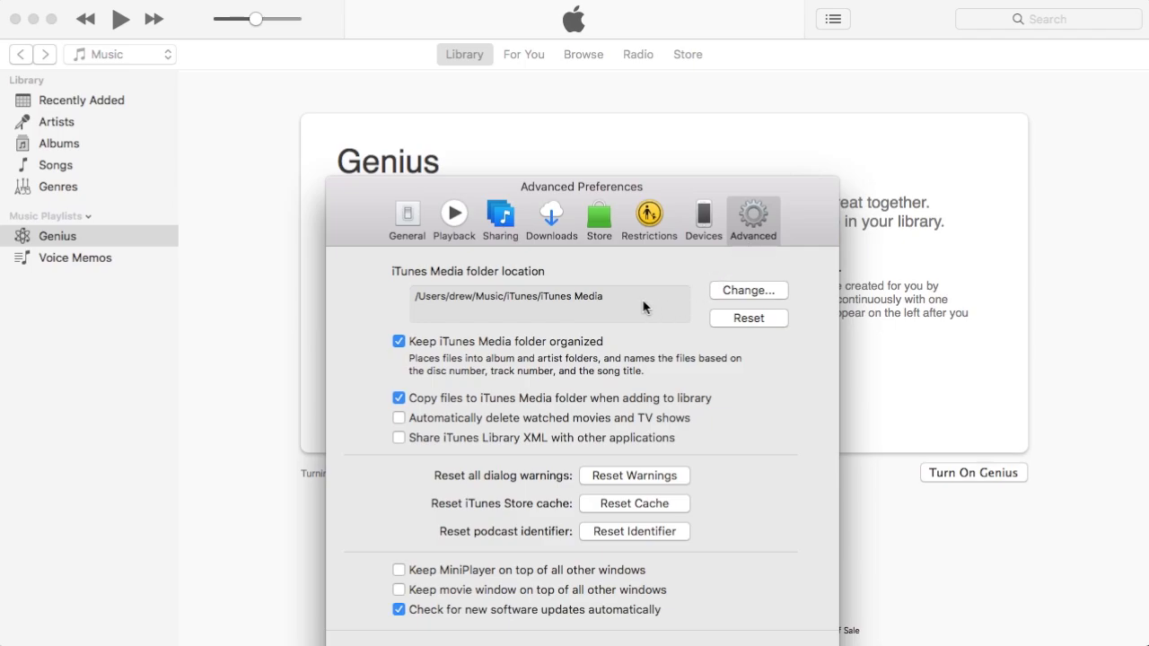
mouse_move(614, 301)
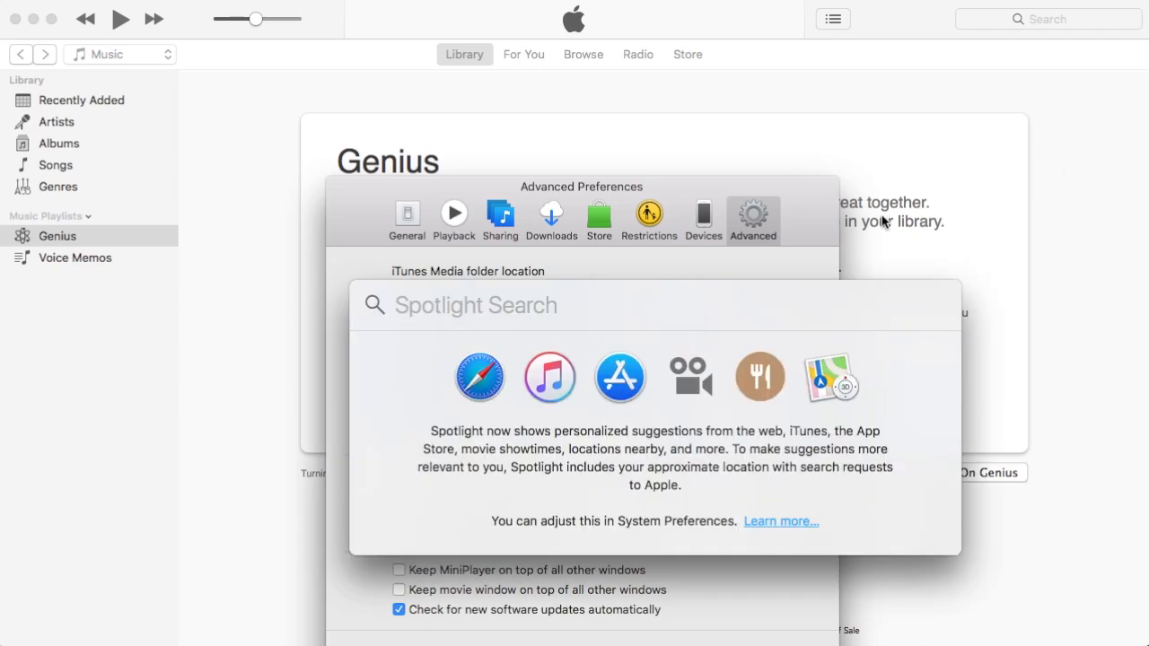
Step: Search Spotlight for '/Users/drew/Music/iTunes/iTunes Media' to open that folder
text(/Users/drew/Music/iTunes/iTunes Media)
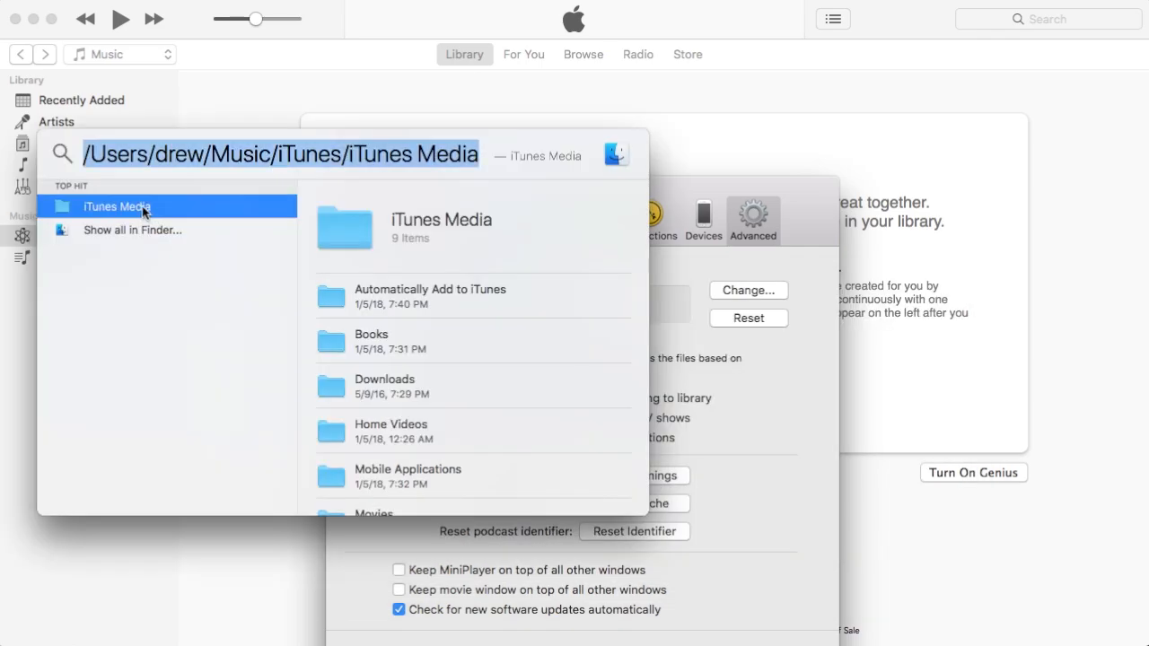
mouse_move(146, 212)
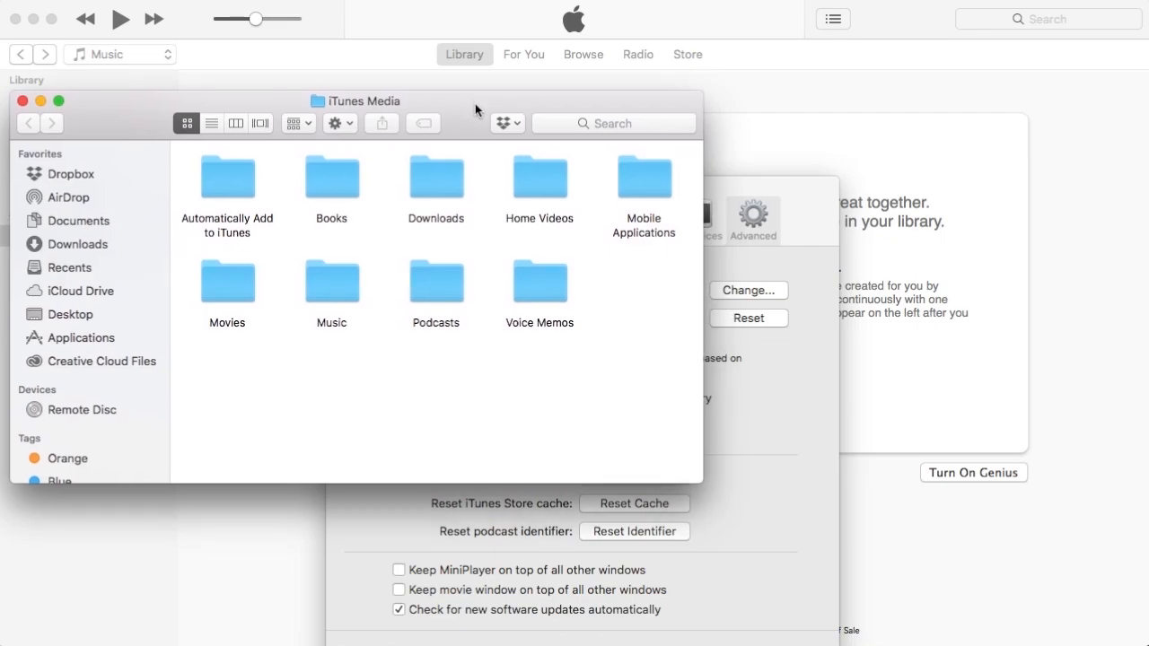
mouse_move(476, 110)
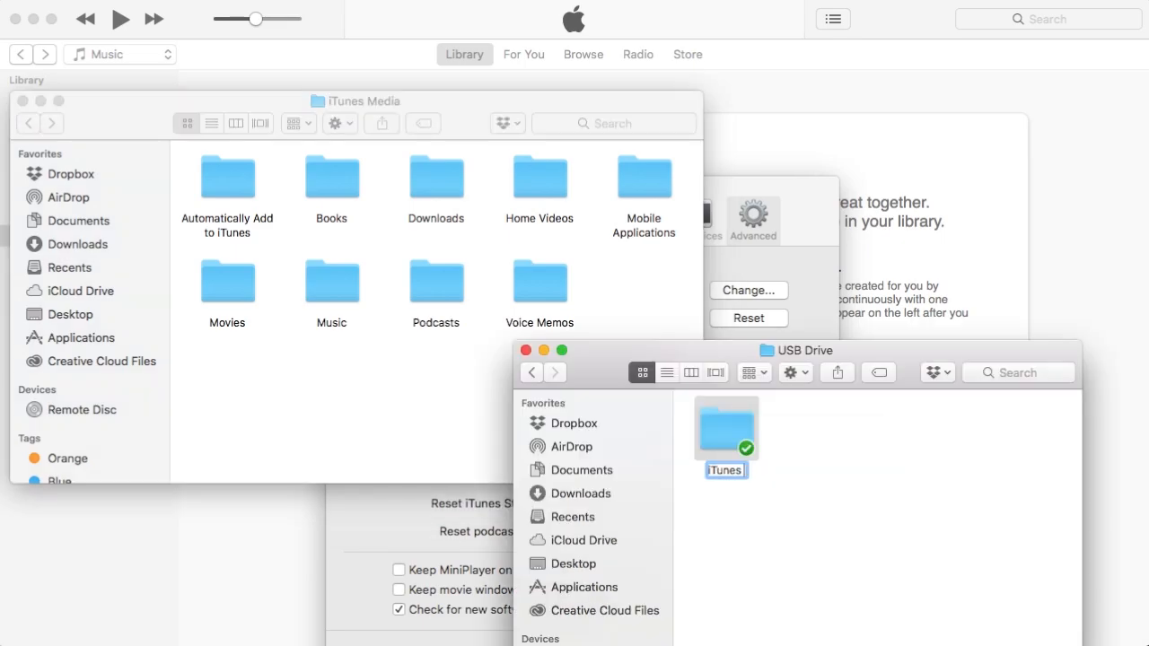
Step: Name the new USB Drive folder 'iTunes Media'
text(iTunes Media)
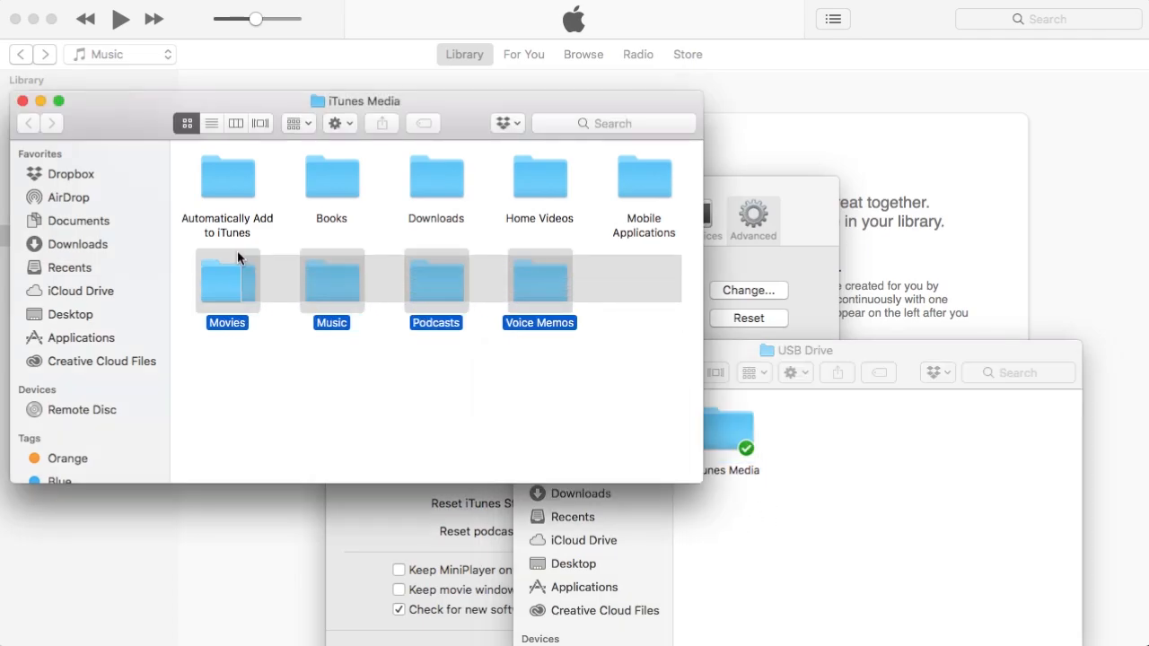
Step: Copy the nine iTunes Media folders, then bring up actions for the USB iTunes Media folder
right_click(227, 278)
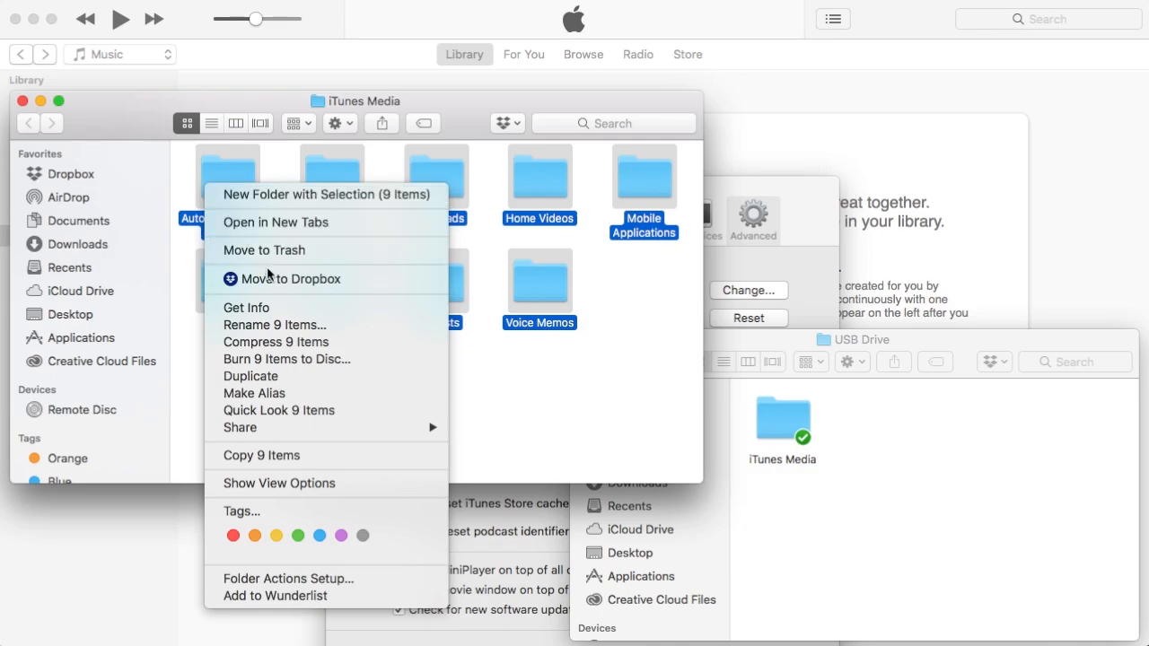
mouse_move(296, 303)
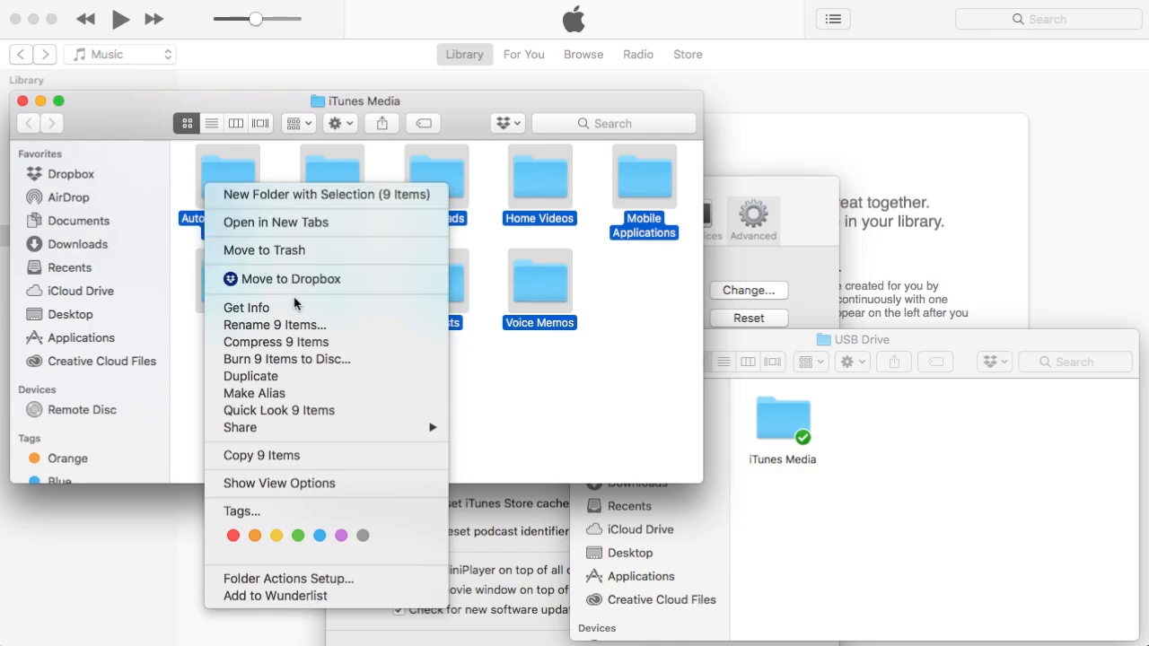
mouse_move(286, 458)
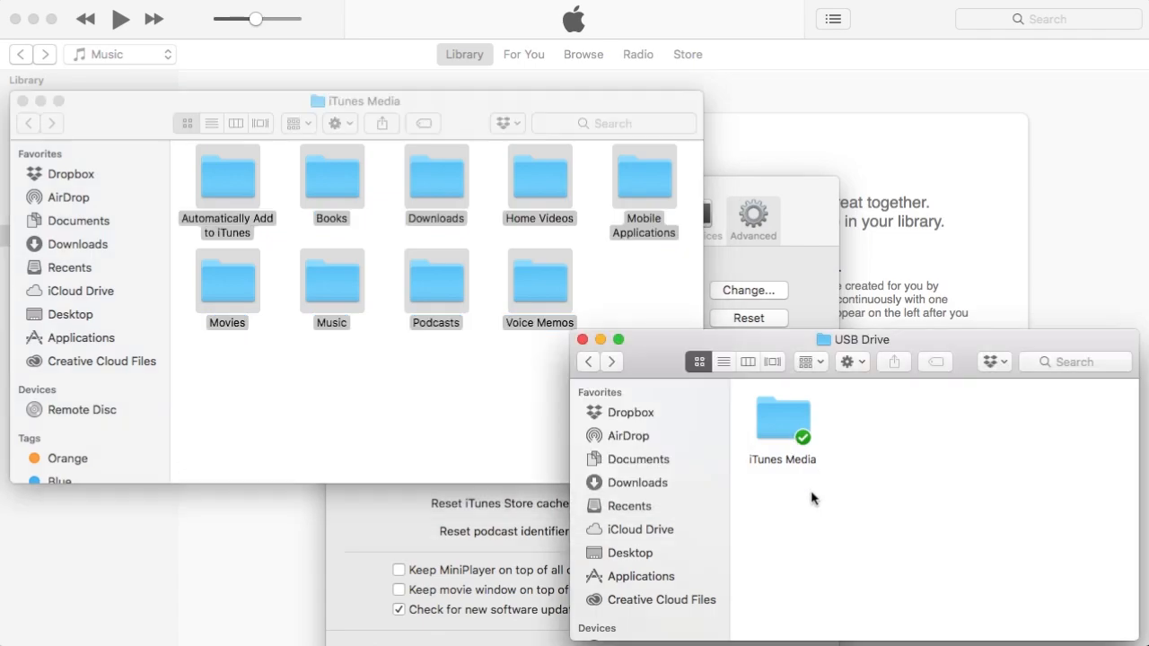
right_click(780, 421)
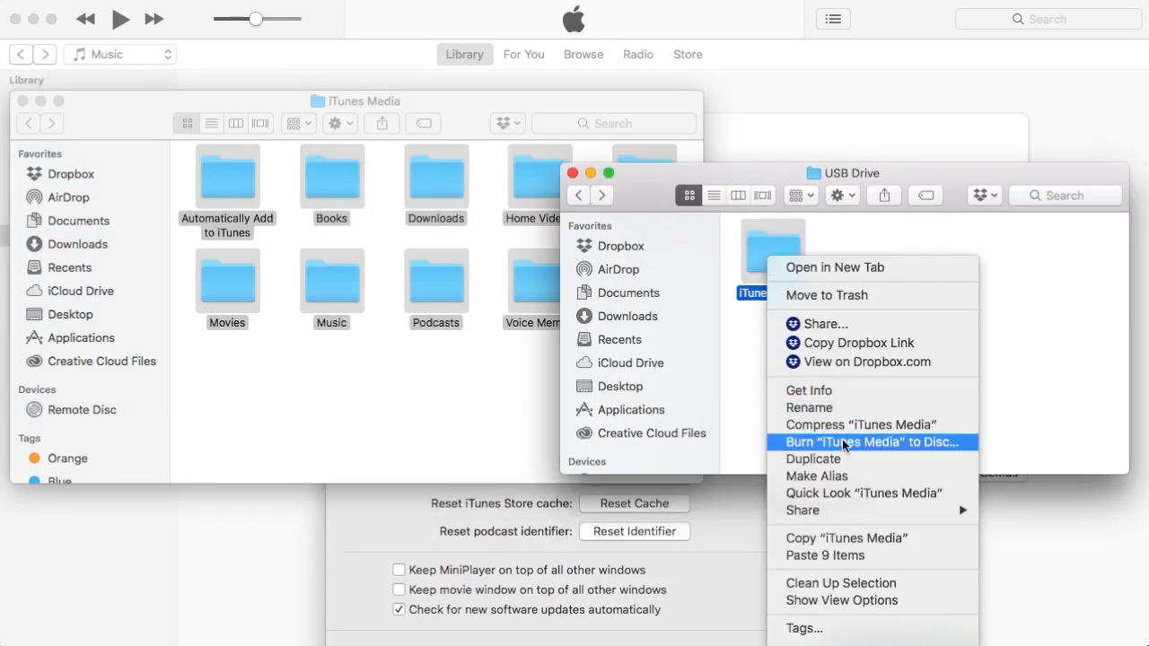